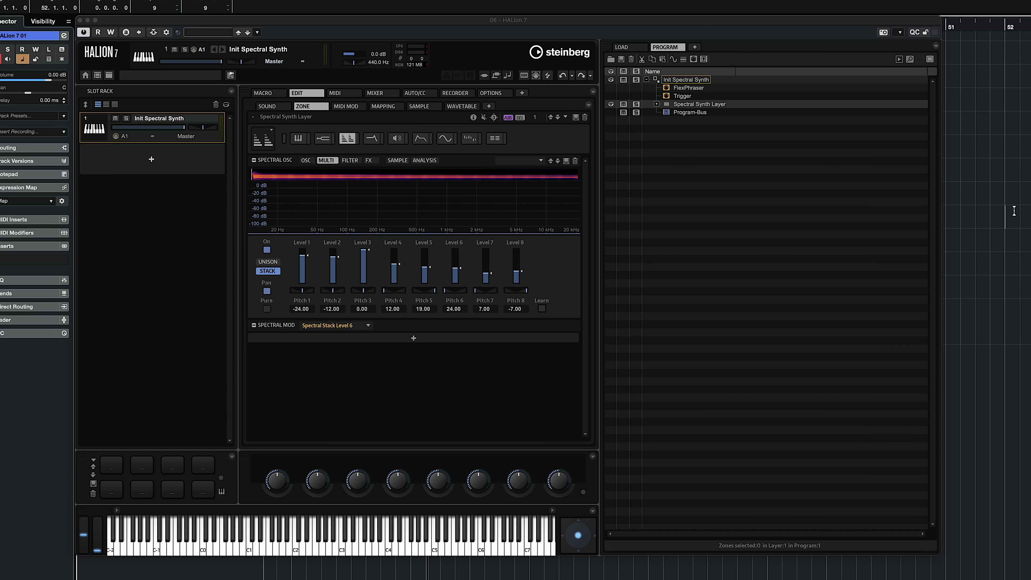
{"action": "mouse_move", "coordinate": [567, 331]}
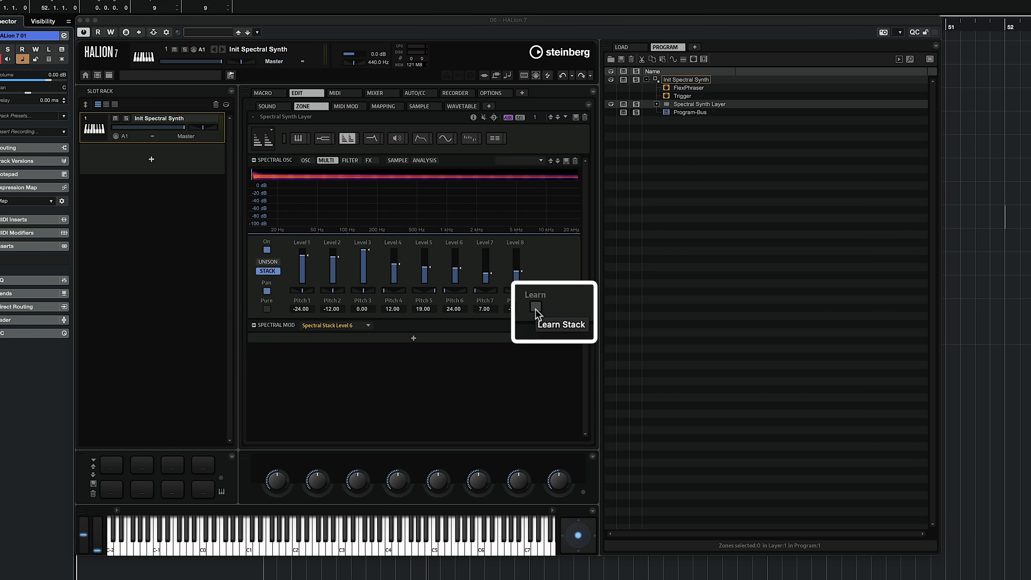
- Learn the stack pitches from a played chord, then stop the capture
{"action": "left_click", "coordinate": [535, 310]}
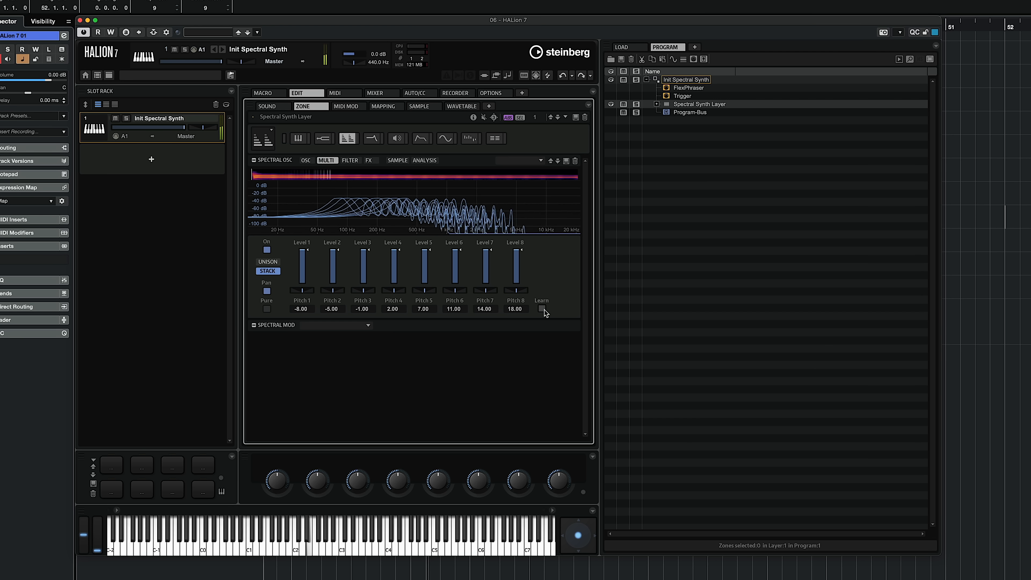
{"action": "left_click", "coordinate": [369, 160]}
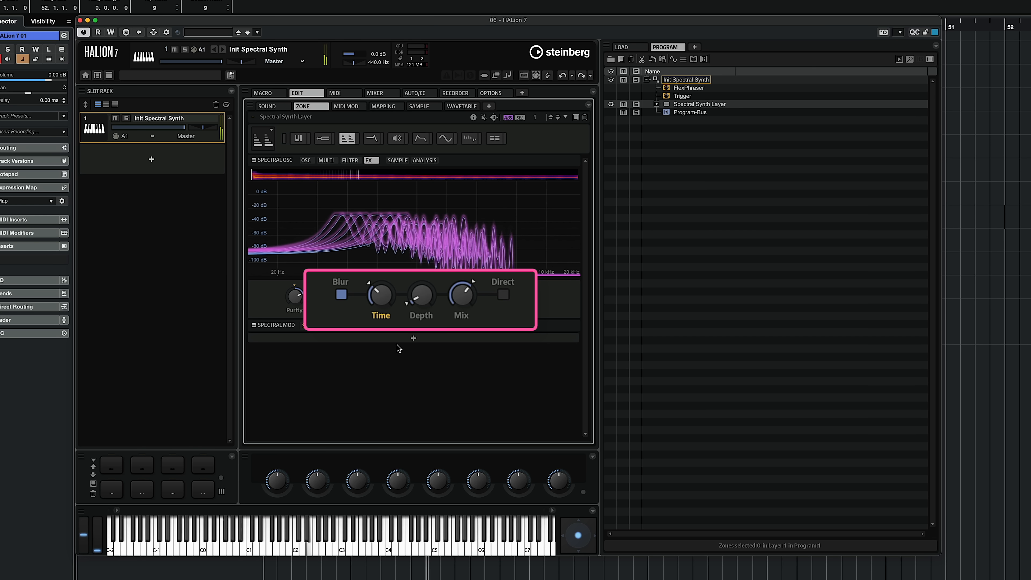
{"action": "mouse_move", "coordinate": [413, 338]}
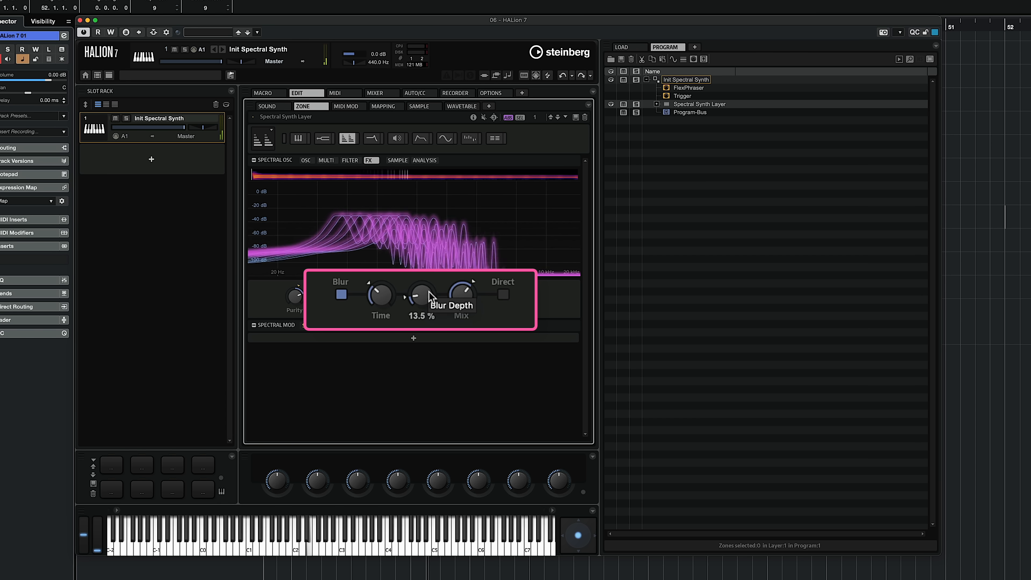
- Set the blur Depth to about 13.5%
{"action": "left_click", "coordinate": [305, 160]}
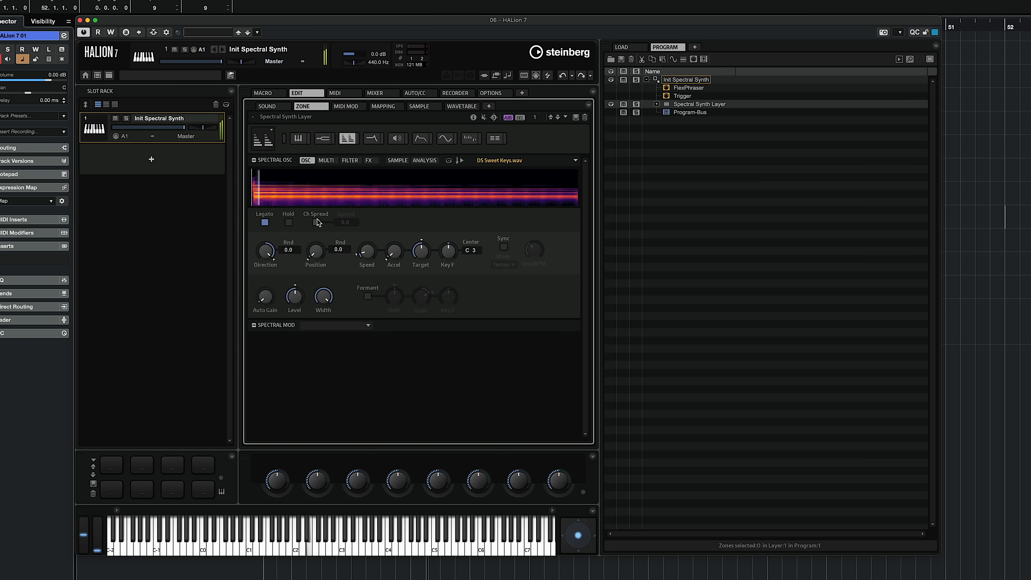
- Enable channel spread and raise the Spread value to 10.4
{"action": "left_click", "coordinate": [317, 222]}
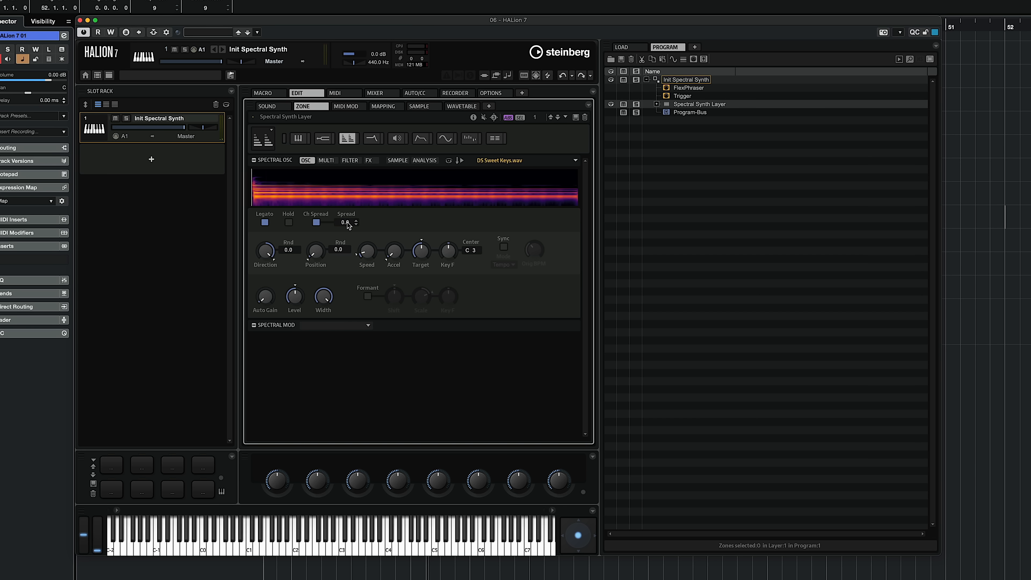
{"action": "left_click_drag", "start_coordinate": [345, 222], "coordinate": [344, 217]}
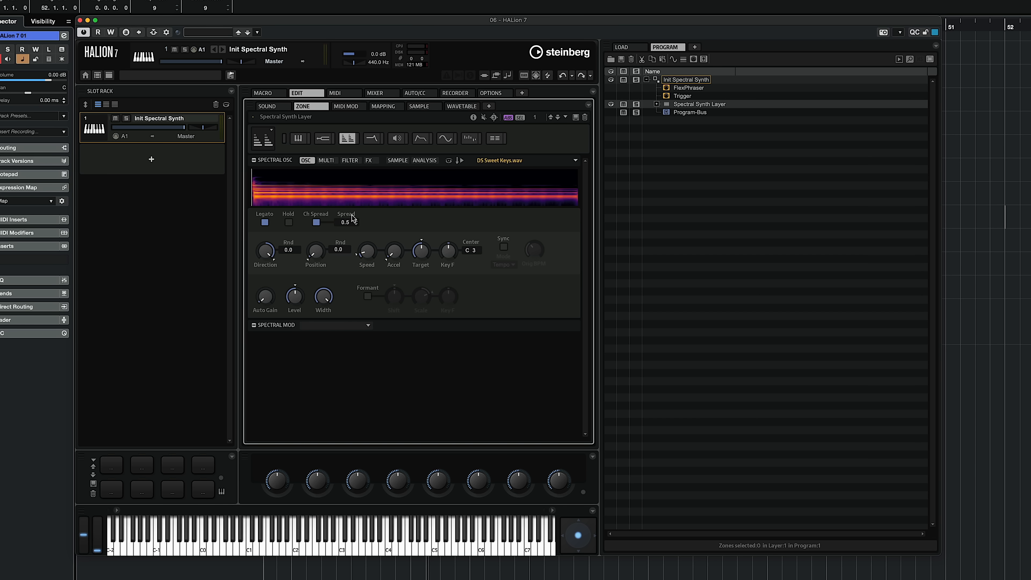
{"action": "left_click_drag", "start_coordinate": [345, 221], "coordinate": [348, 201]}
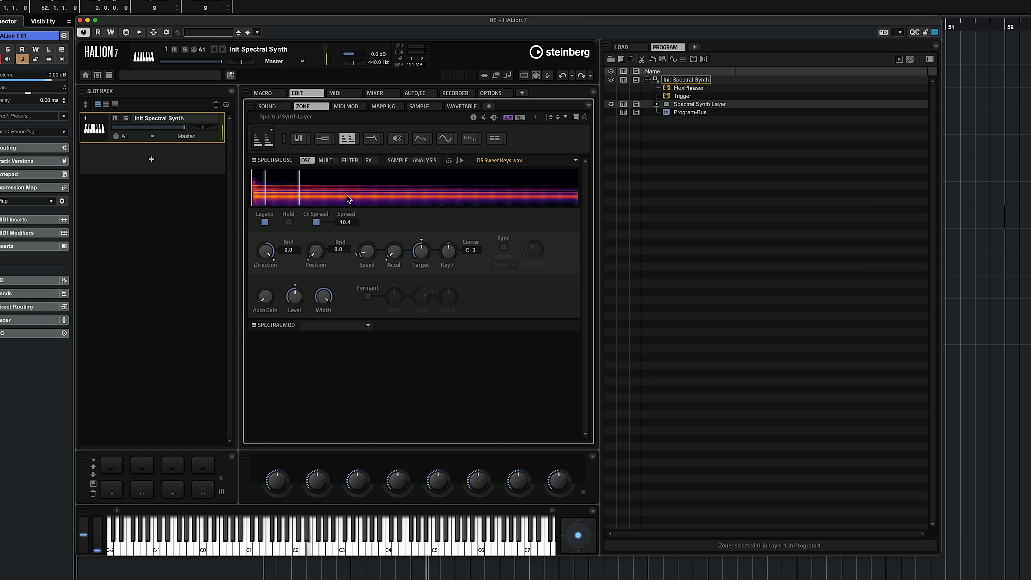
{"action": "left_click_drag", "start_coordinate": [366, 250], "coordinate": [366, 237]}
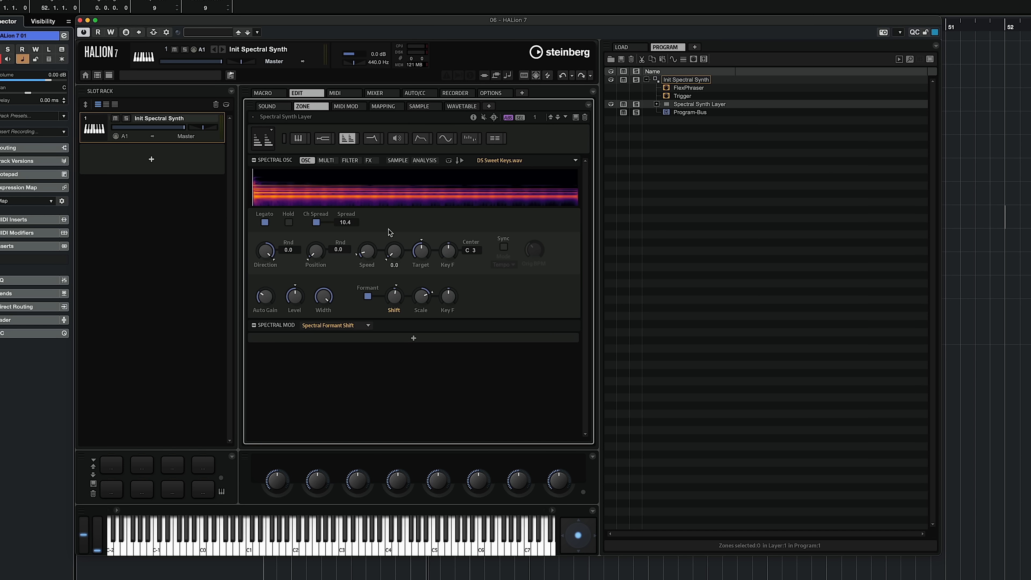
{"action": "mouse_move", "coordinate": [424, 160]}
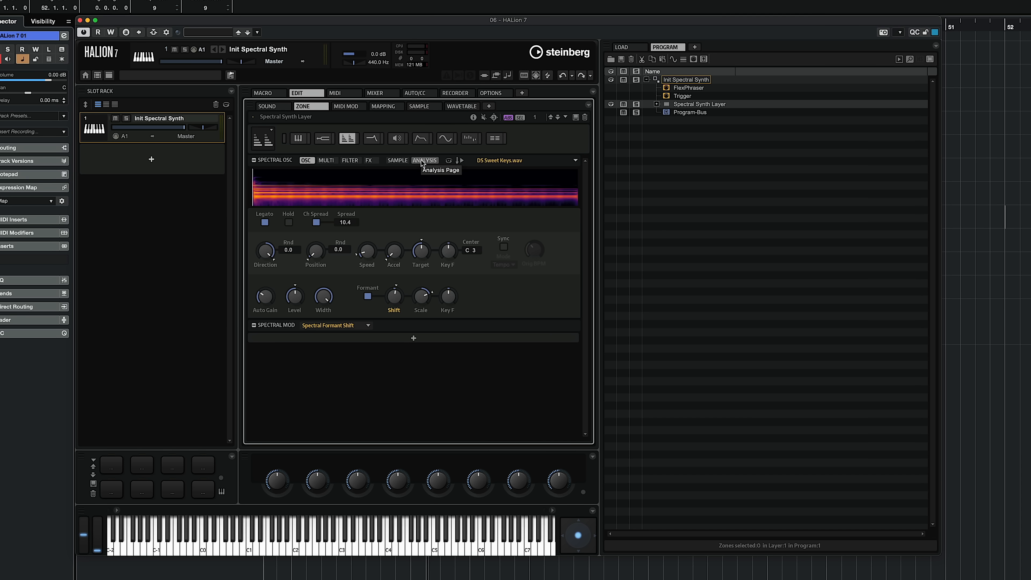
- On the Analysis page, enable transient detection and set Quality to Best
{"action": "left_click", "coordinate": [425, 160]}
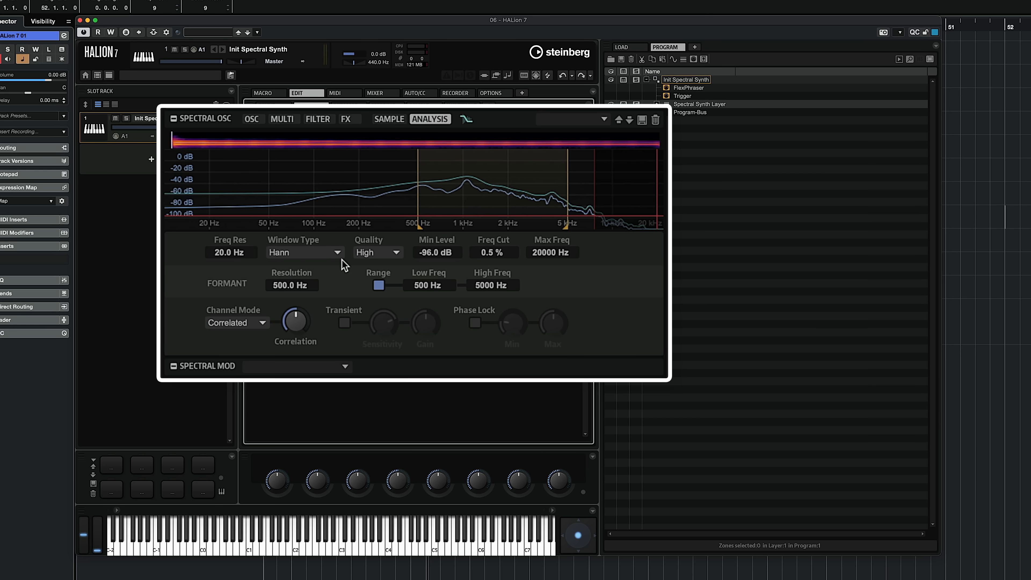
{"action": "mouse_move", "coordinate": [231, 252]}
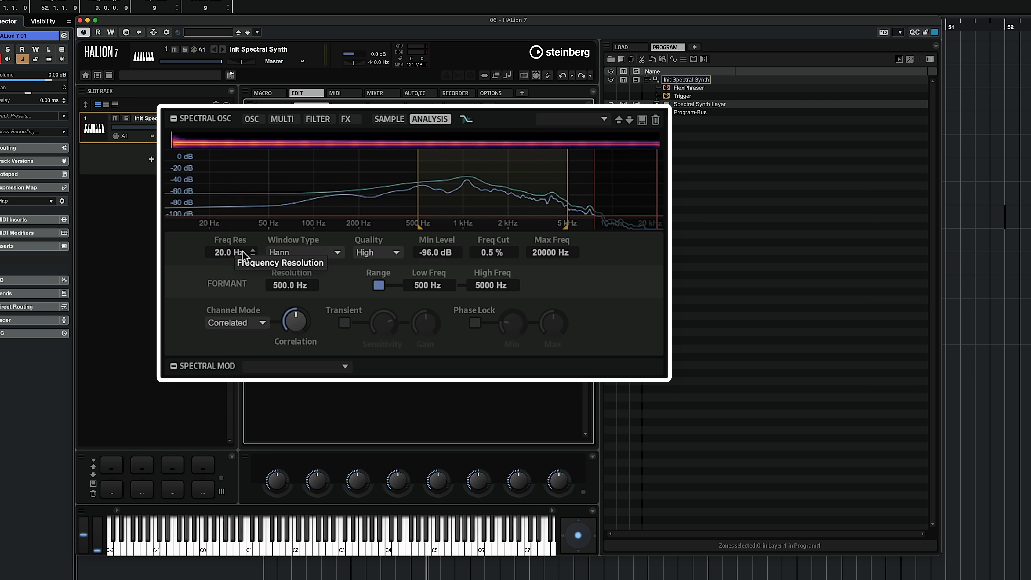
{"action": "mouse_move", "coordinate": [344, 323]}
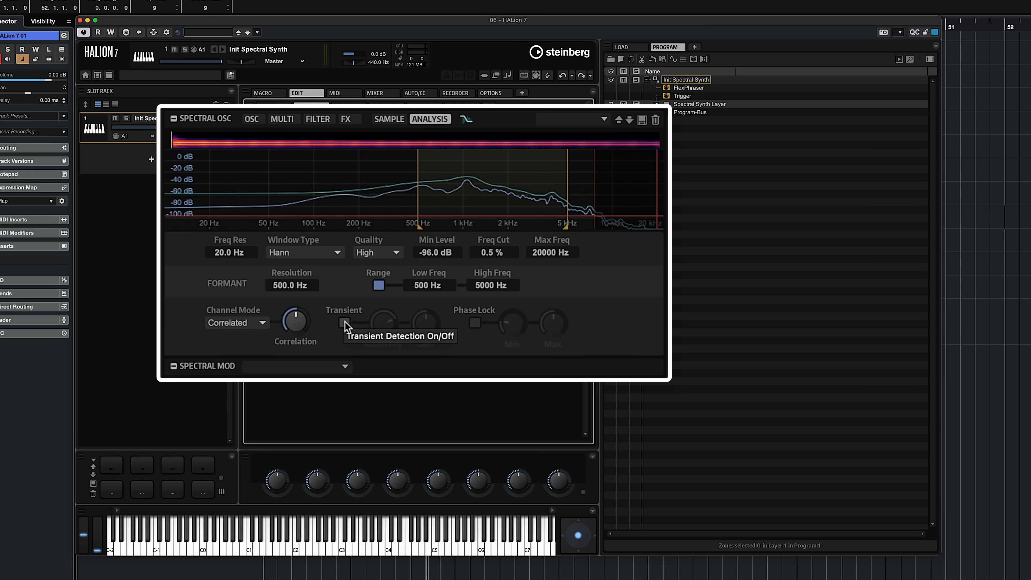
{"action": "left_click", "coordinate": [345, 323]}
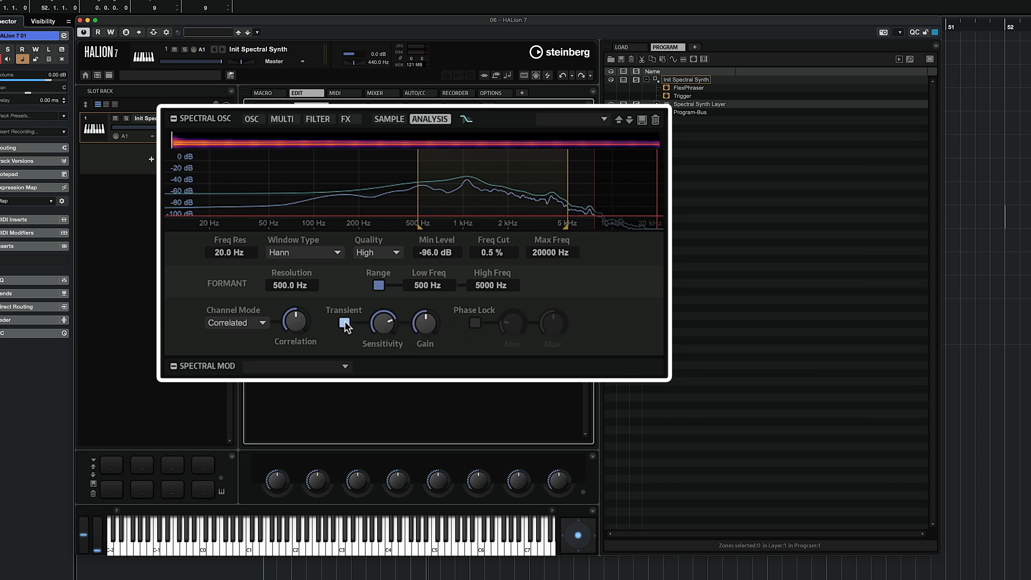
{"action": "left_click", "coordinate": [475, 323]}
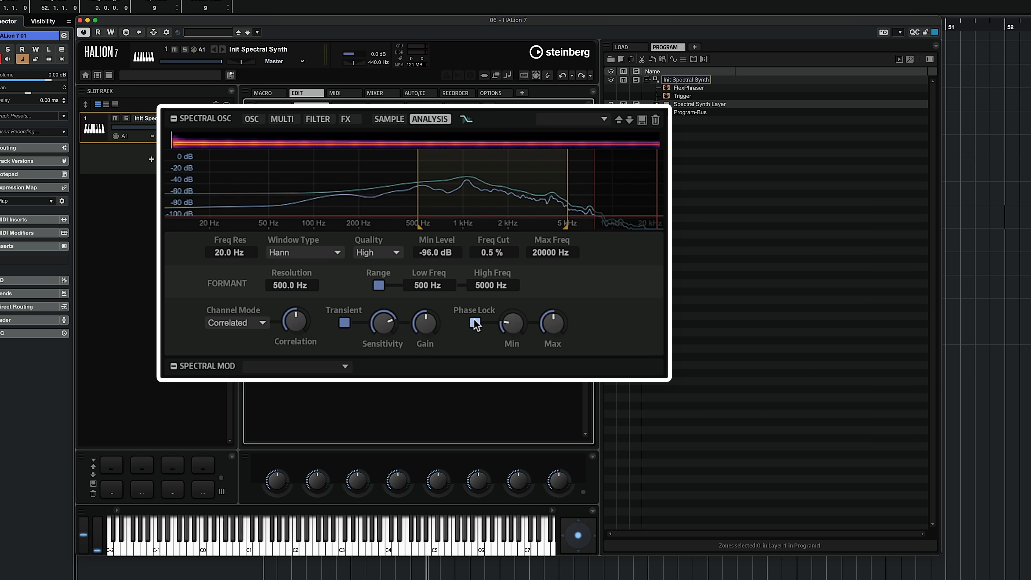
{"action": "left_click", "coordinate": [377, 253]}
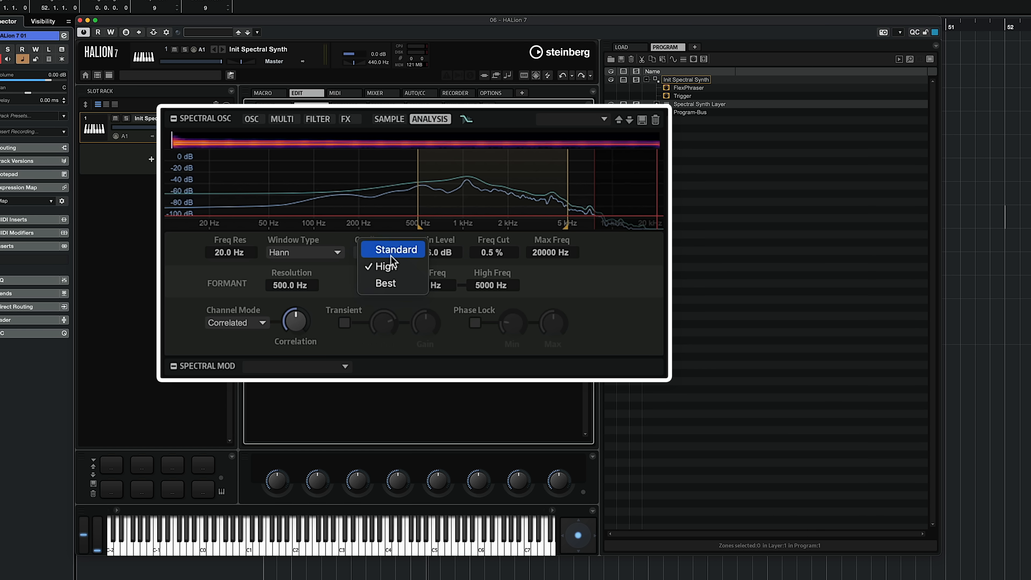
{"action": "left_click", "coordinate": [385, 283]}
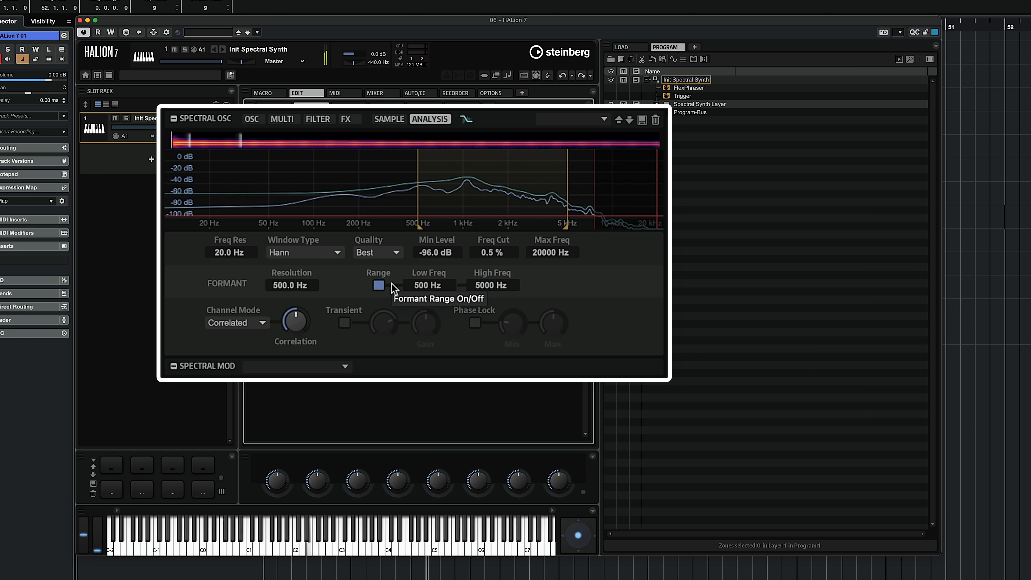
{"action": "mouse_move", "coordinate": [339, 163]}
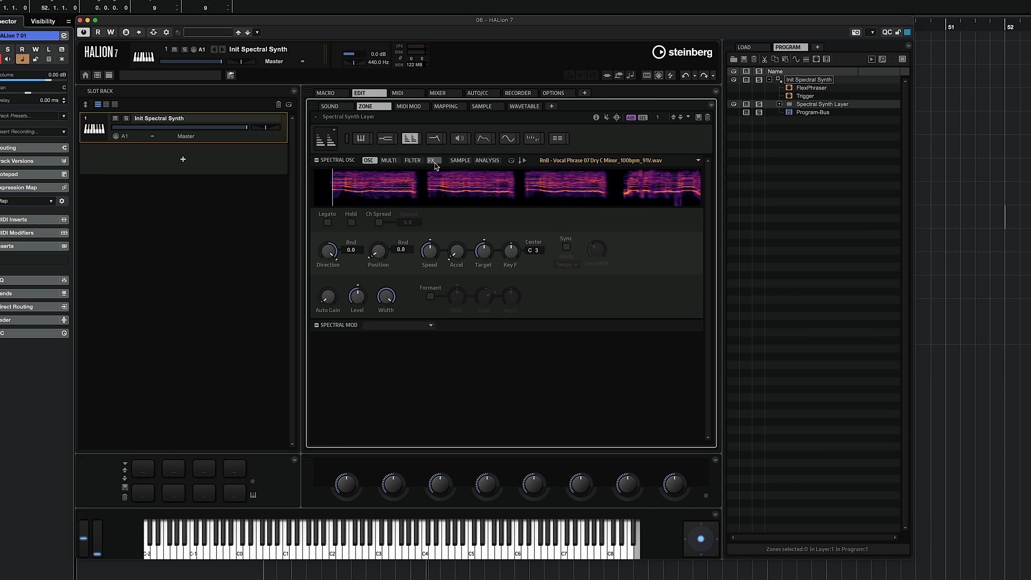
- Show the spectral oscillator's FX page with Purity, Inharm and Blur
{"action": "left_click", "coordinate": [434, 160]}
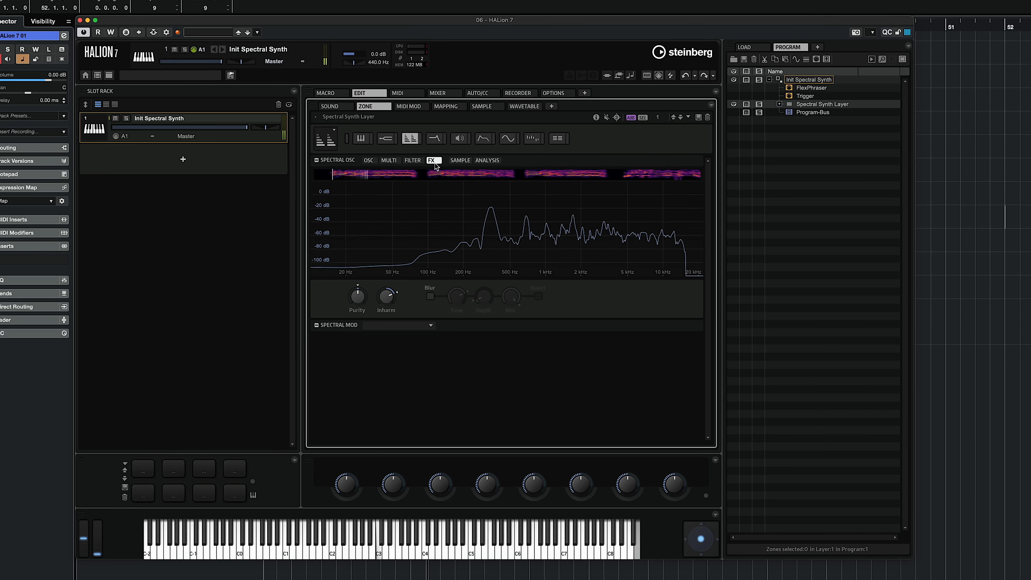
{"action": "mouse_move", "coordinate": [430, 296]}
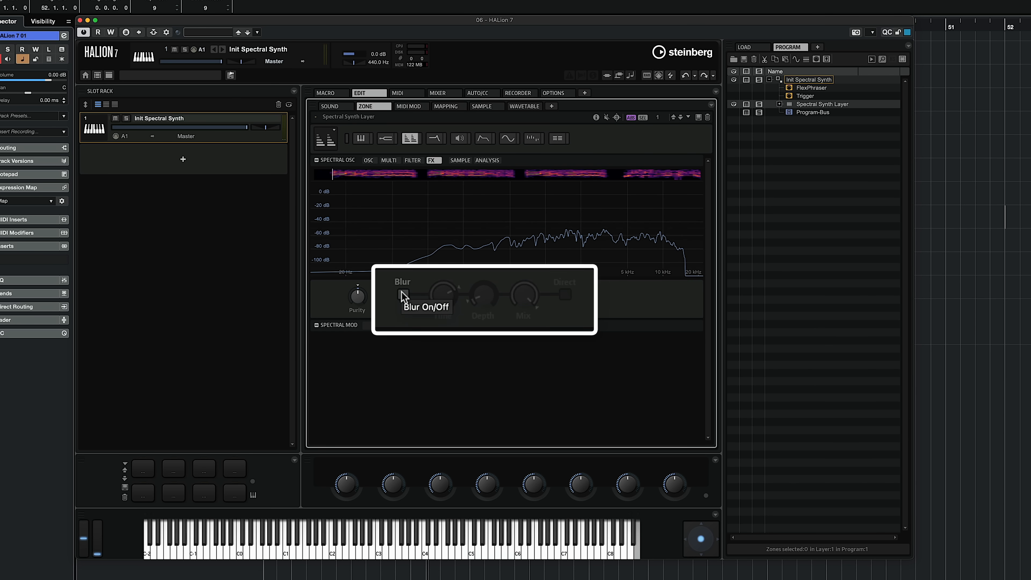
- Switch on spectral Blur, then return to the OSC page
{"action": "left_click", "coordinate": [403, 293]}
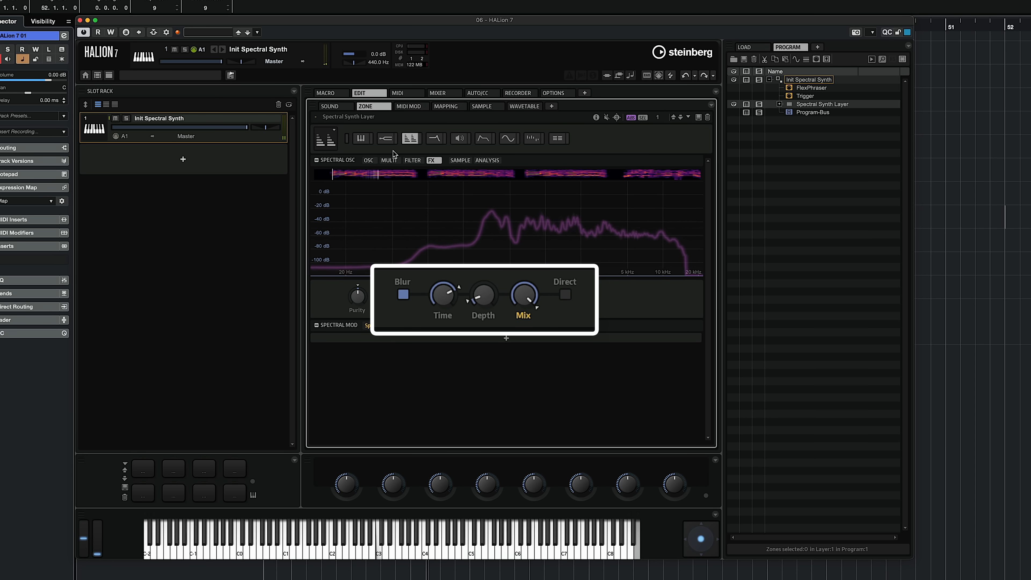
{"action": "left_click", "coordinate": [369, 160]}
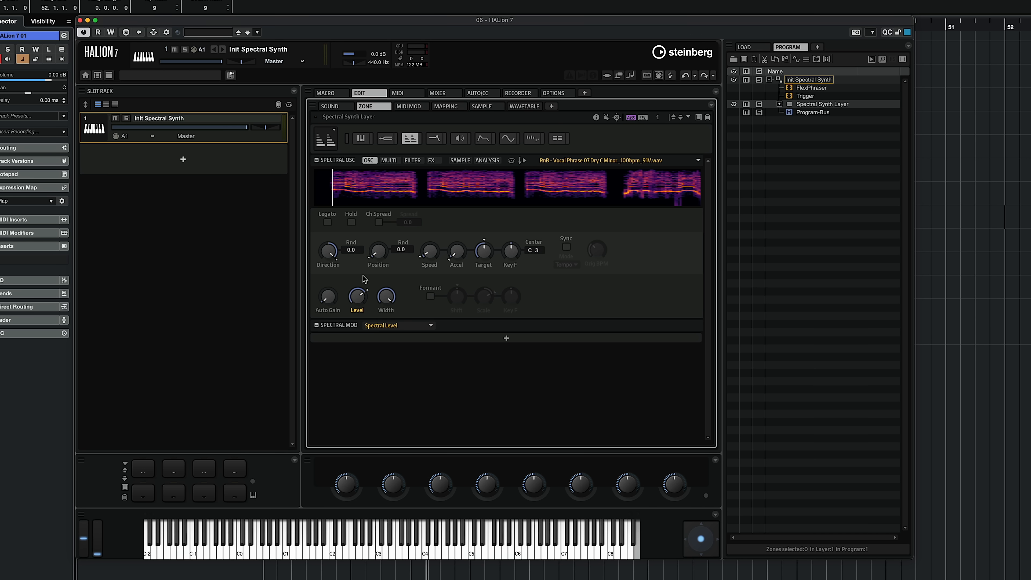
- Enable Legato and Ch Spread with the spread amount at 1.9
{"action": "left_click", "coordinate": [327, 222]}
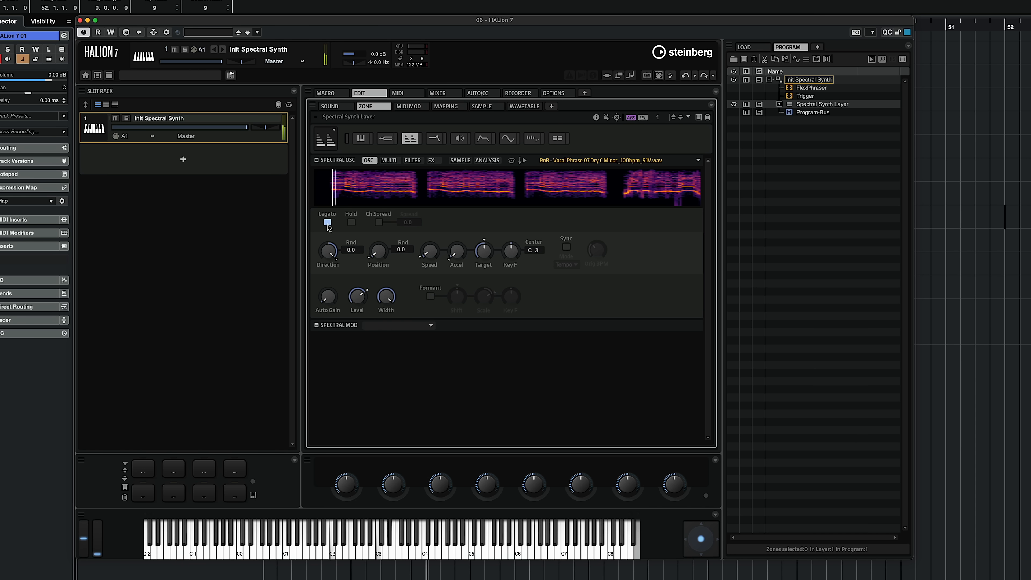
{"action": "left_click", "coordinate": [380, 222]}
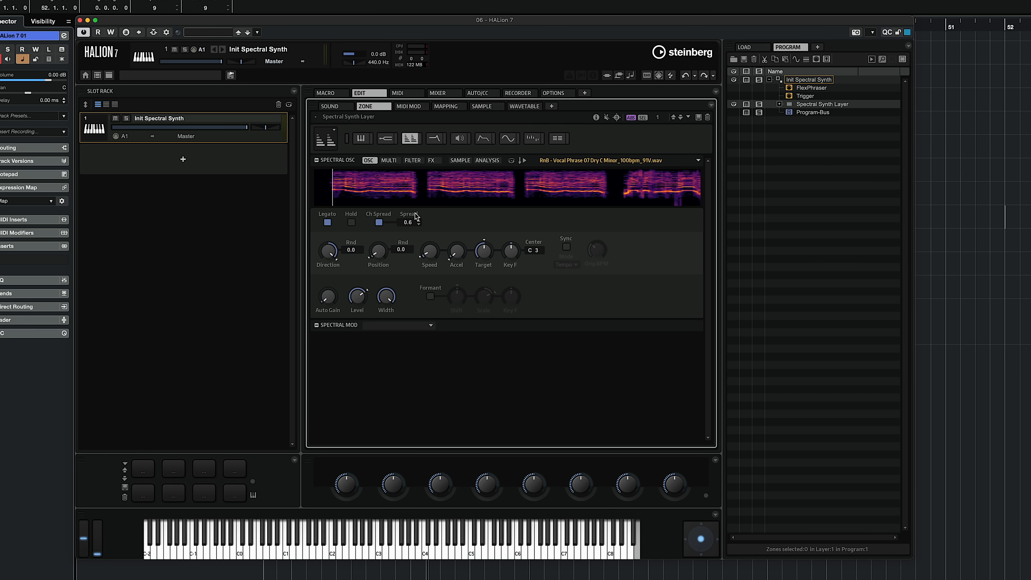
{"action": "left_click_drag", "start_coordinate": [408, 222], "coordinate": [419, 199]}
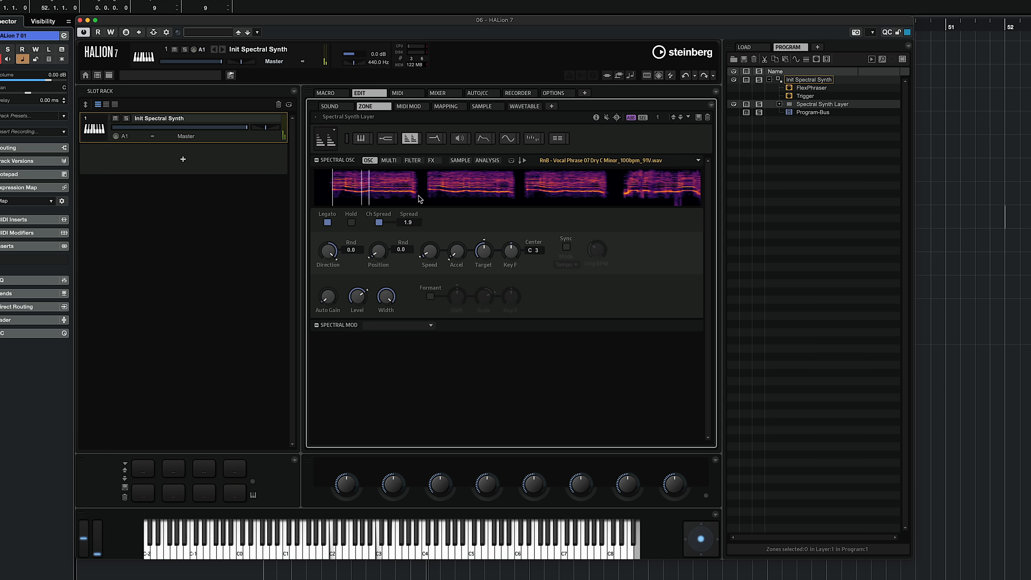
{"action": "left_click", "coordinate": [390, 160]}
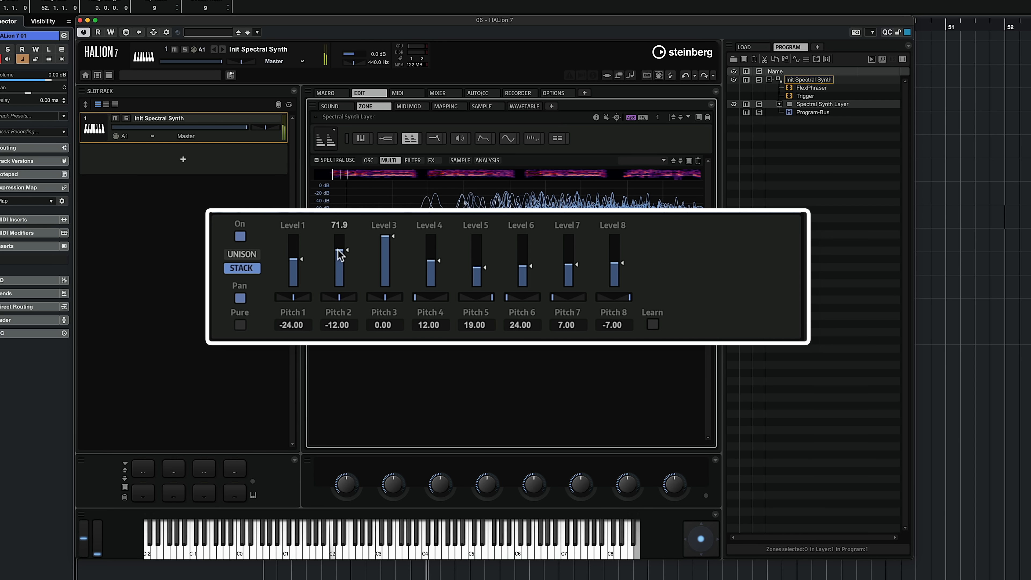
{"action": "mouse_move", "coordinate": [241, 235]}
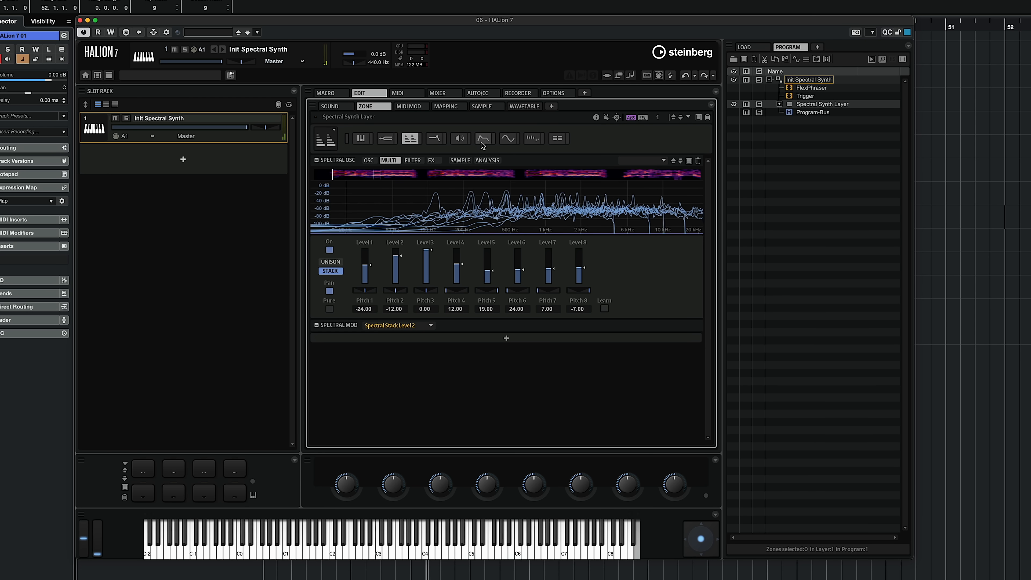
- Bring up the Amp Envelope editor to slow the attack and release
{"action": "left_click", "coordinate": [483, 138]}
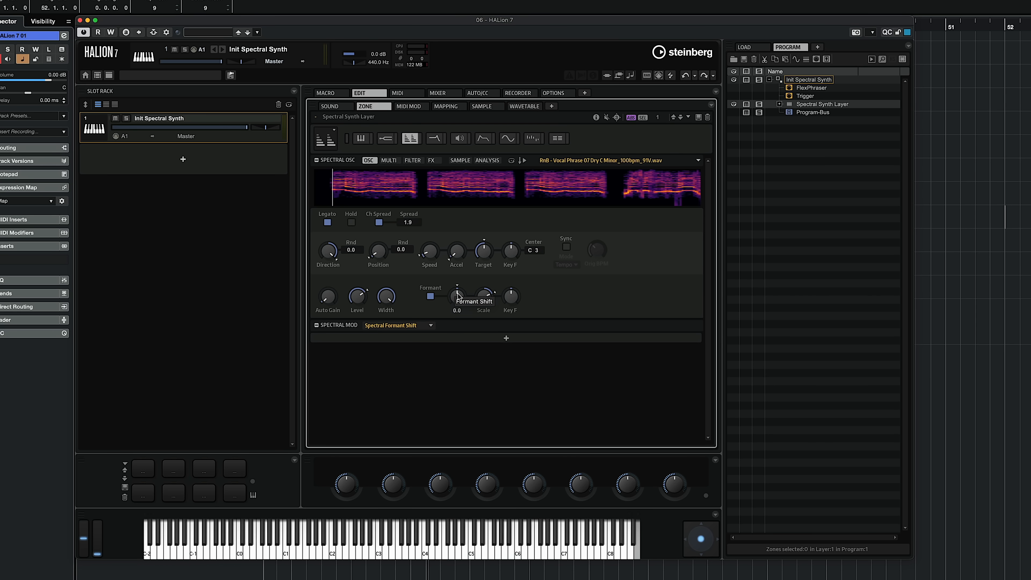
- Show the formant Shift knob's context menu with Learn CC
{"action": "right_click", "coordinate": [457, 293]}
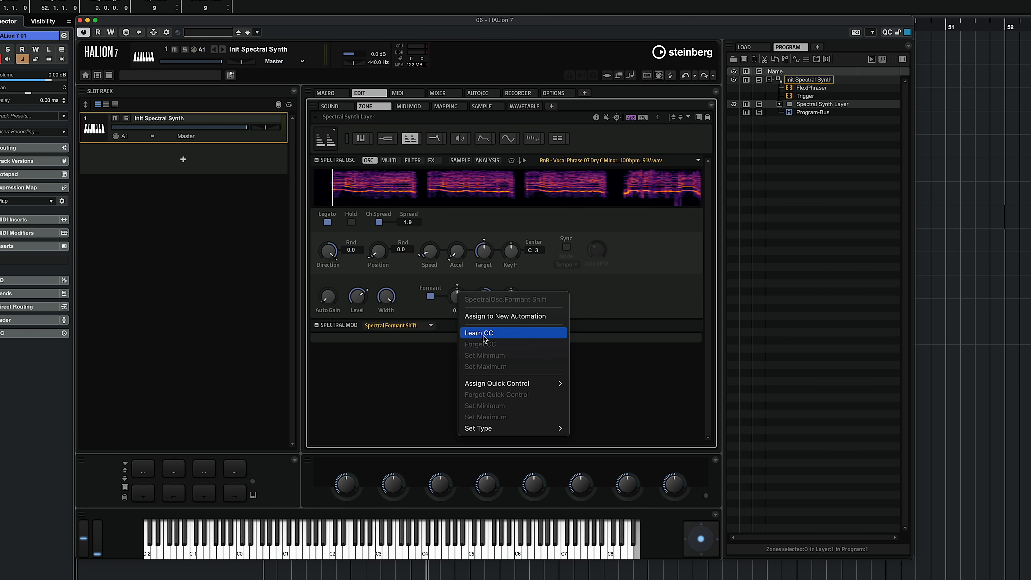